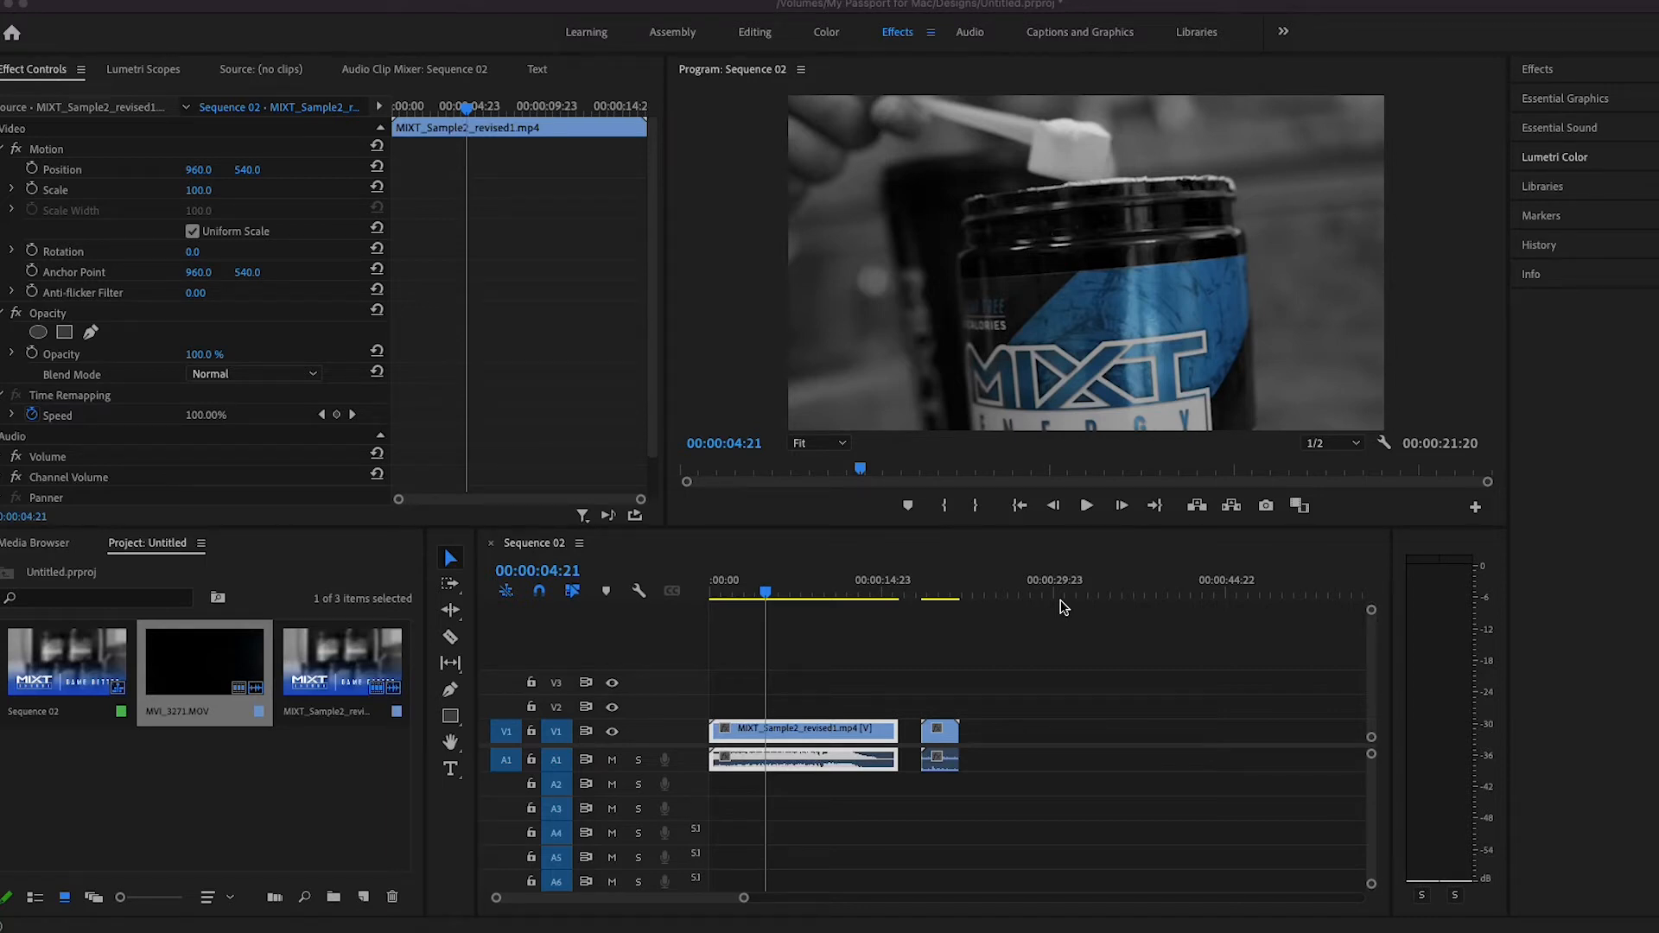
mouse_move(1635, 169)
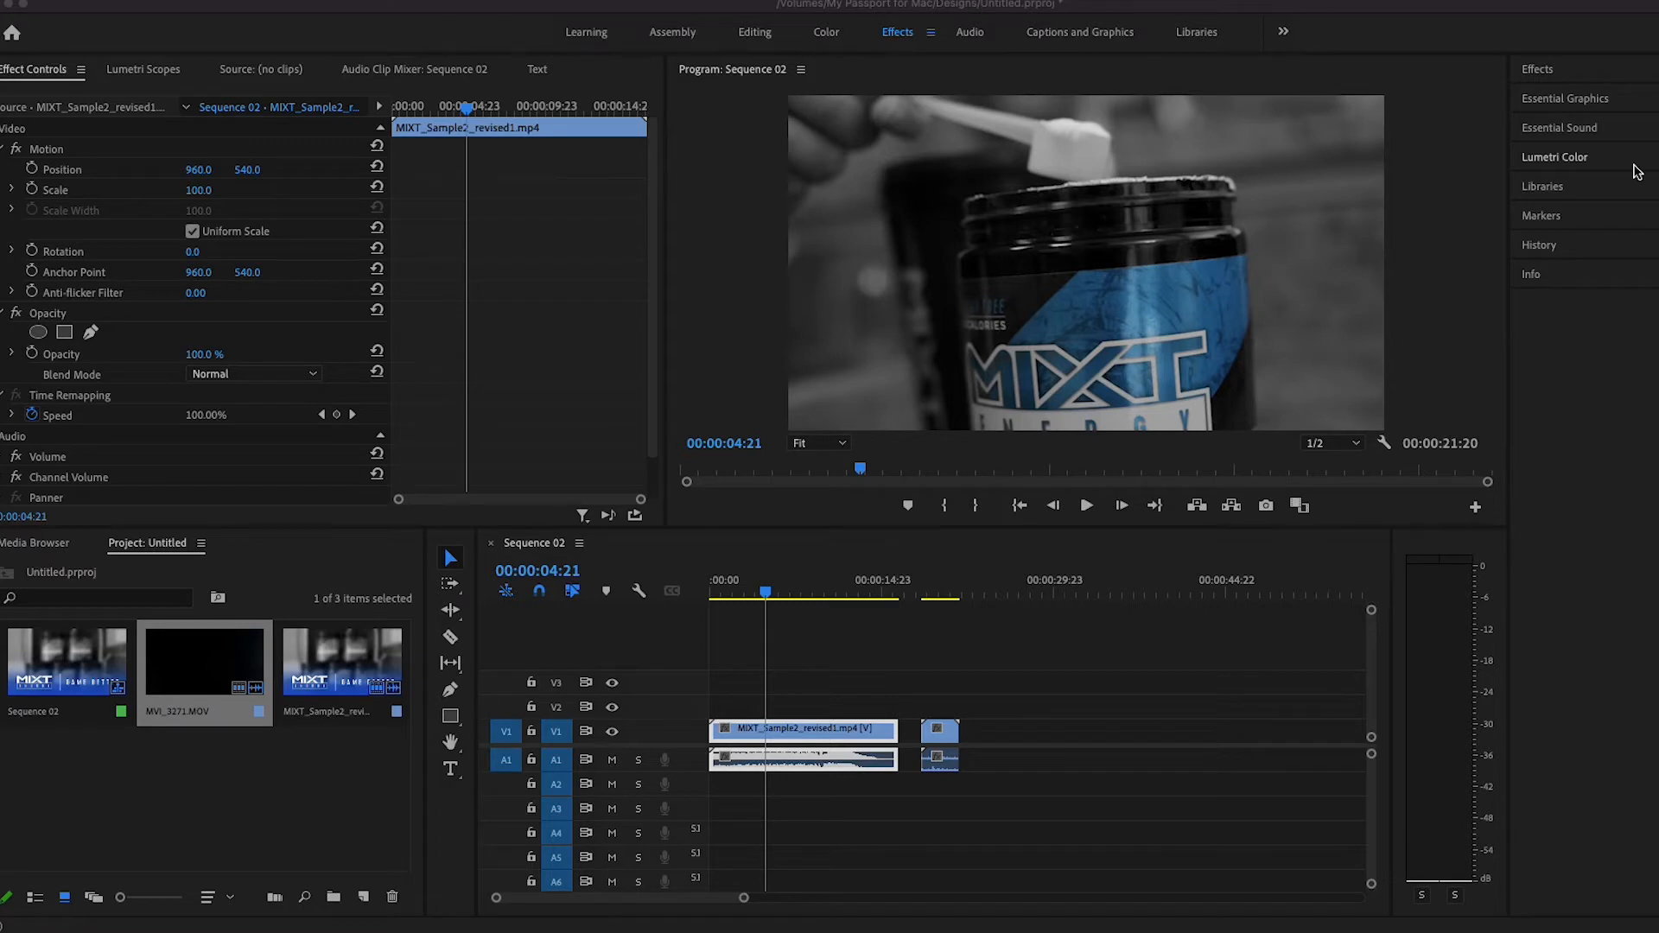
mouse_move(1575, 164)
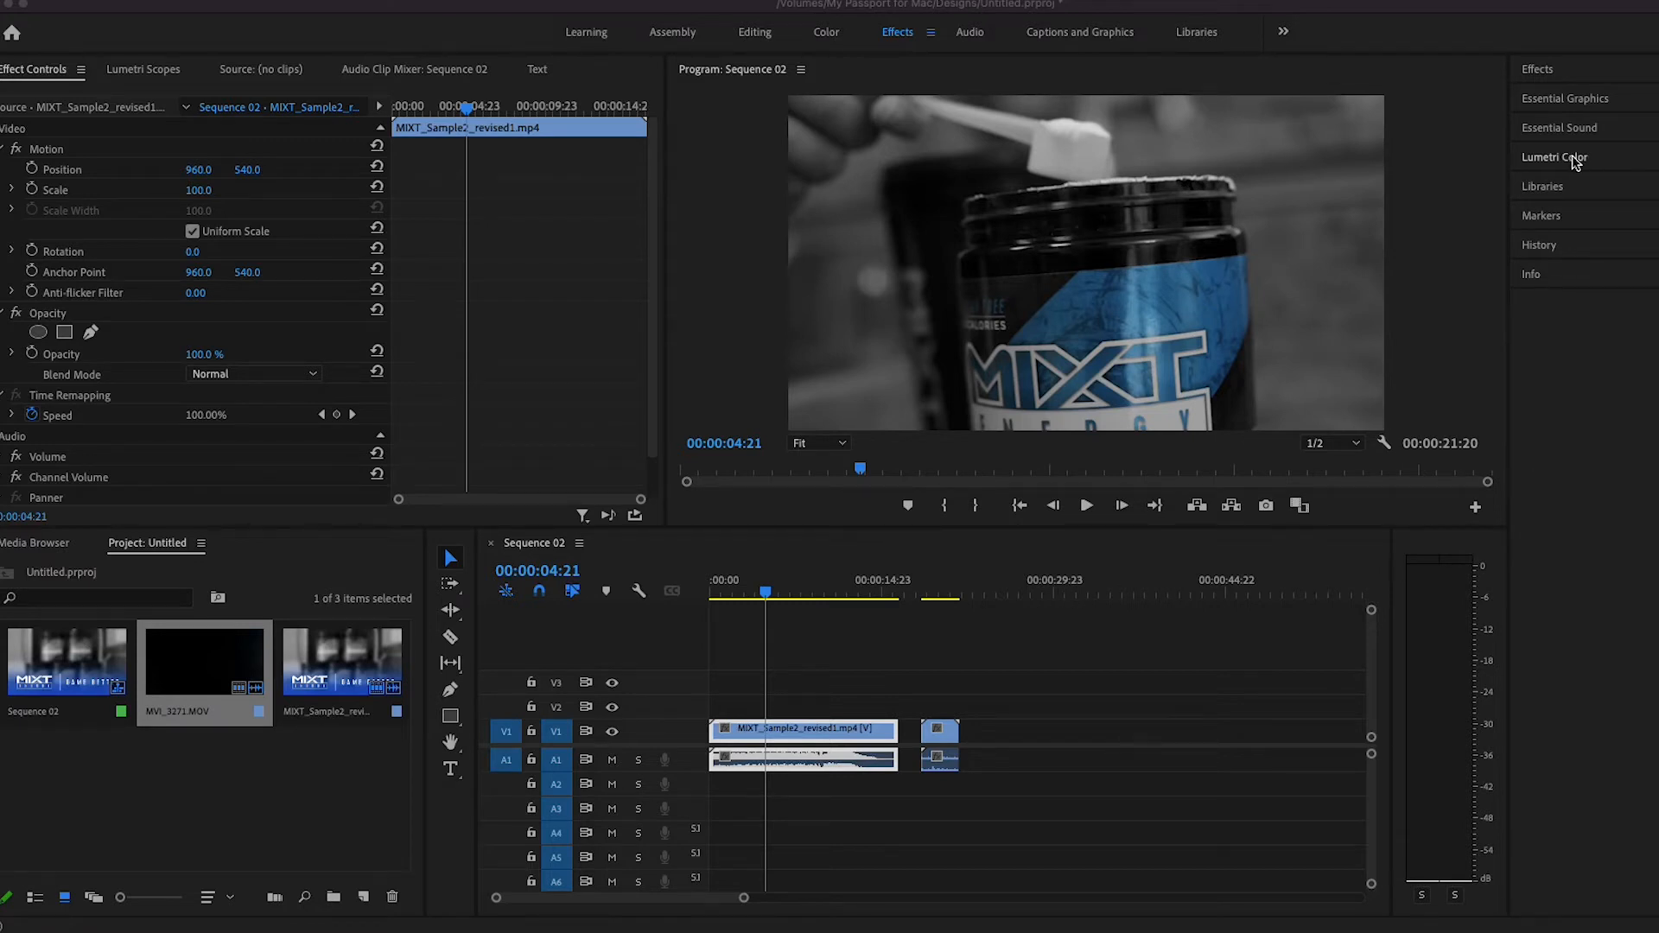
Show the Lumetri Color panel with its Curves section expanded, revealing RGB and Hue vs Sat curves
click(1555, 155)
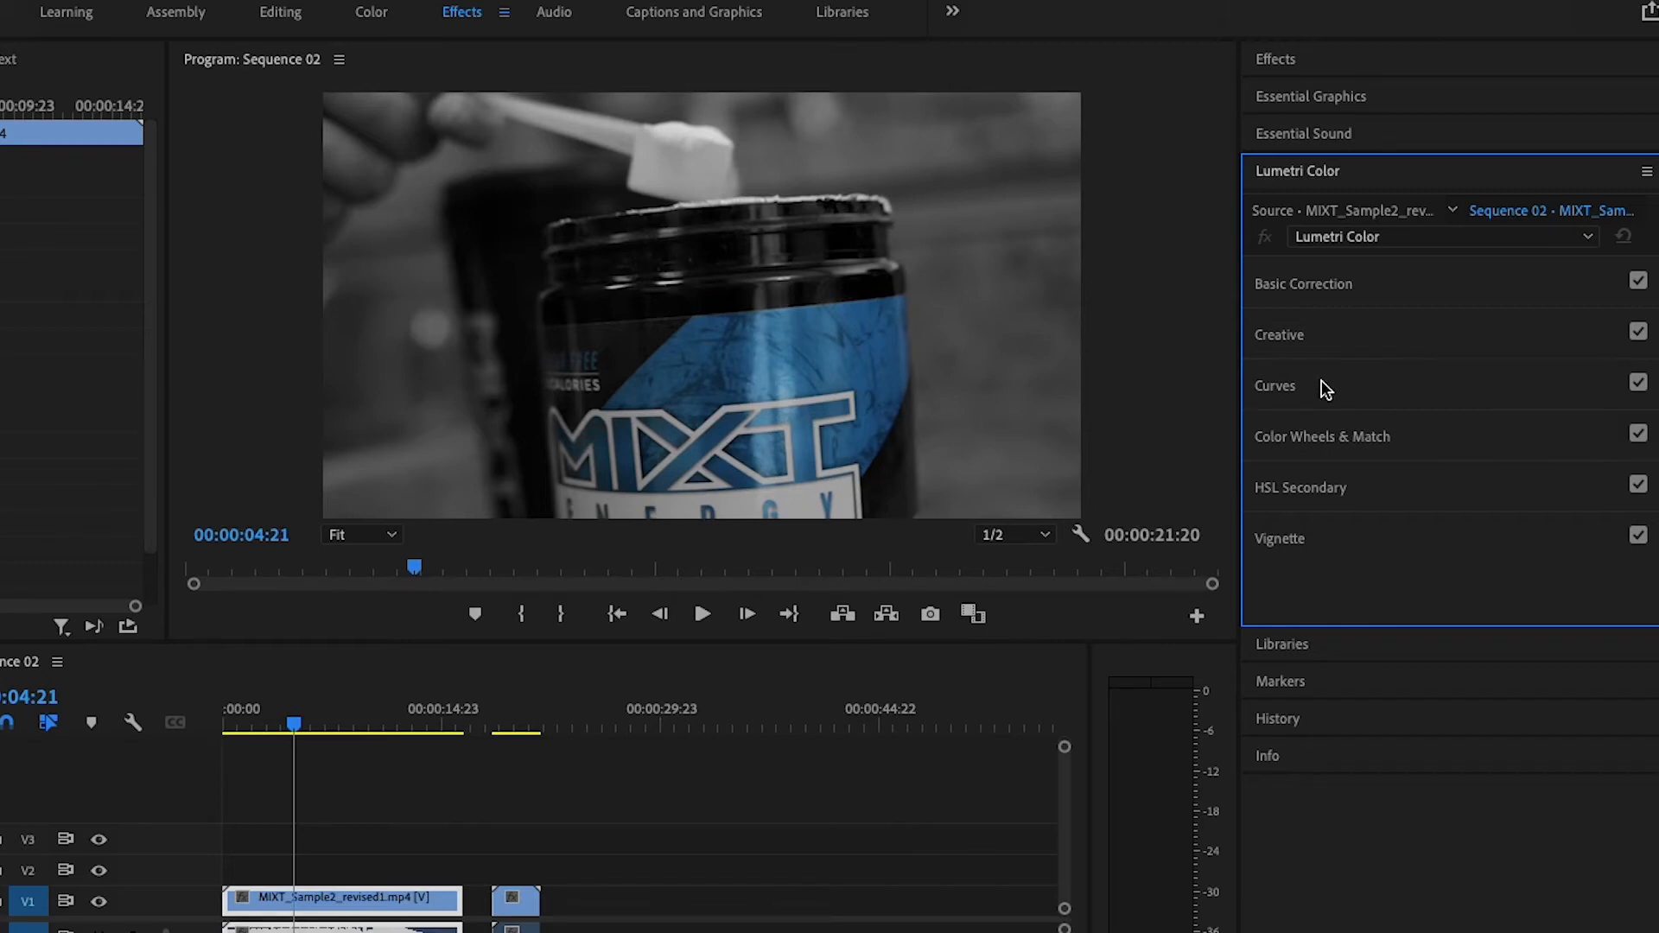
click(1276, 385)
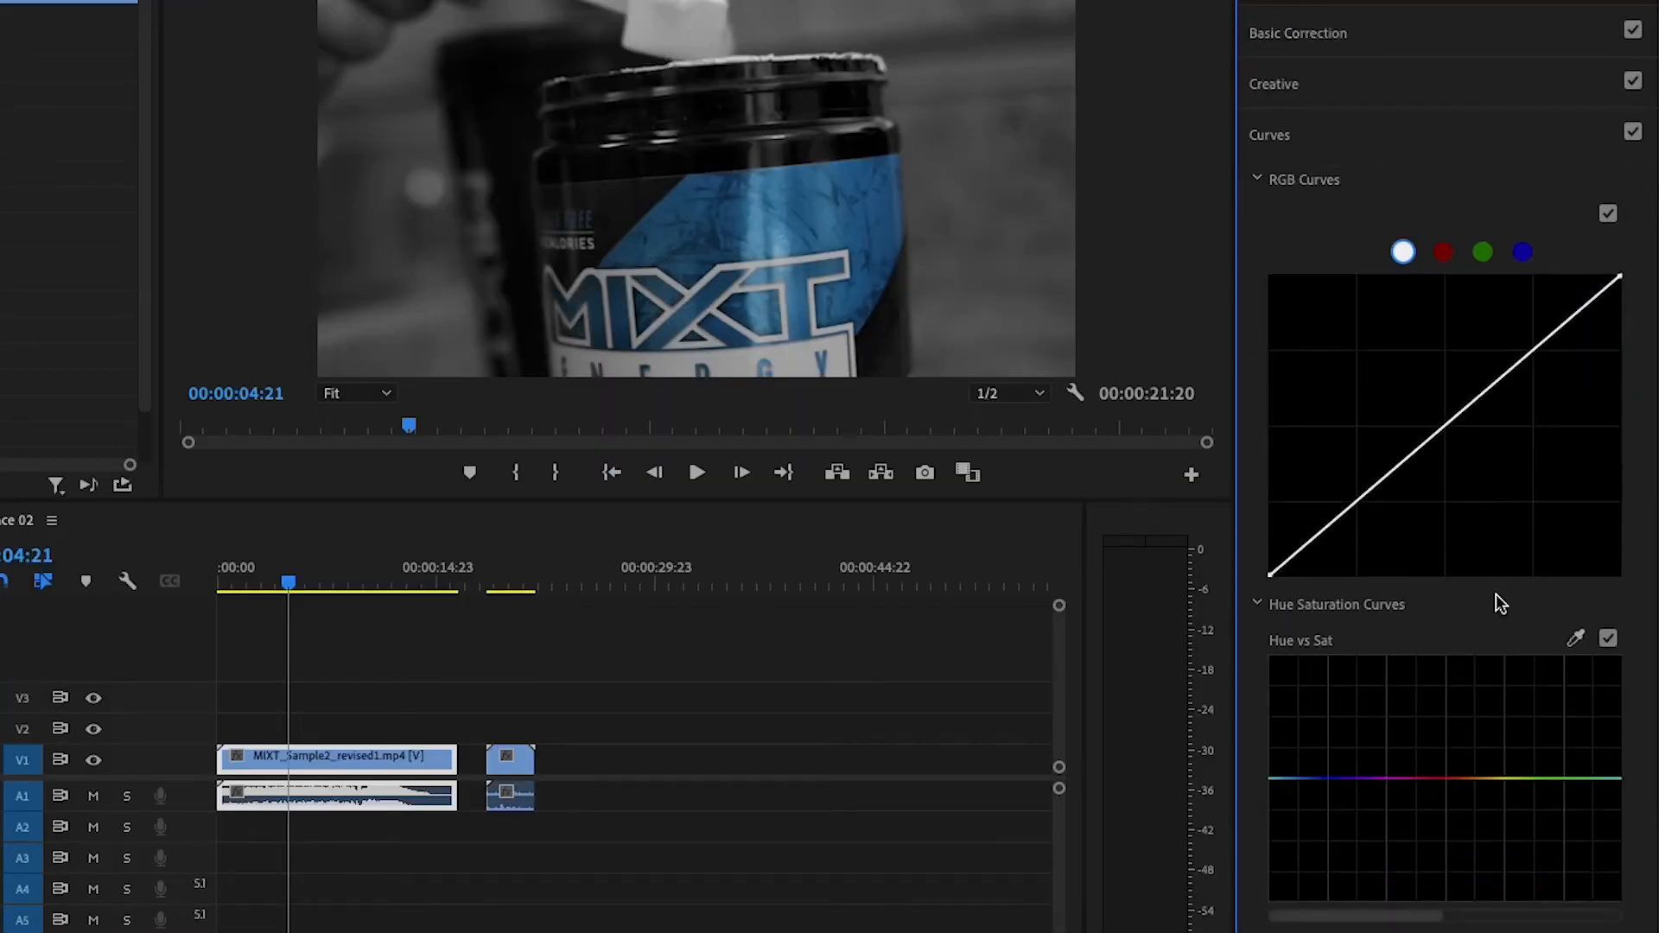
mouse_move(1511, 612)
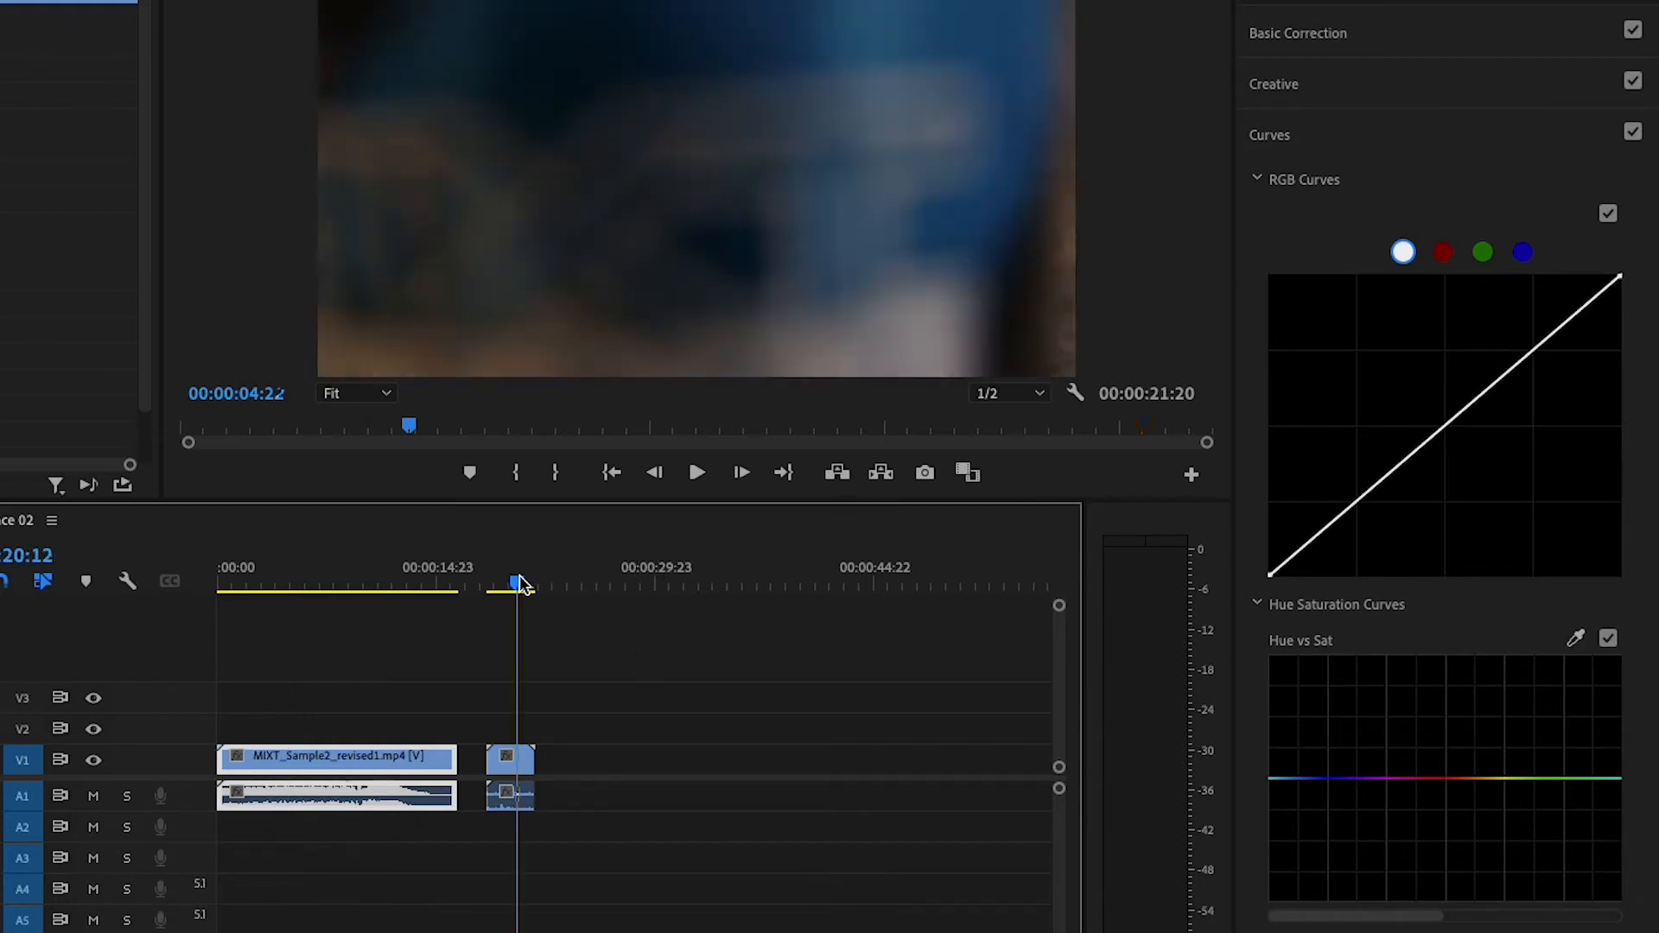
Select the second MIXT clip in the timeline so it shows in full colour in the program monitor
click(519, 586)
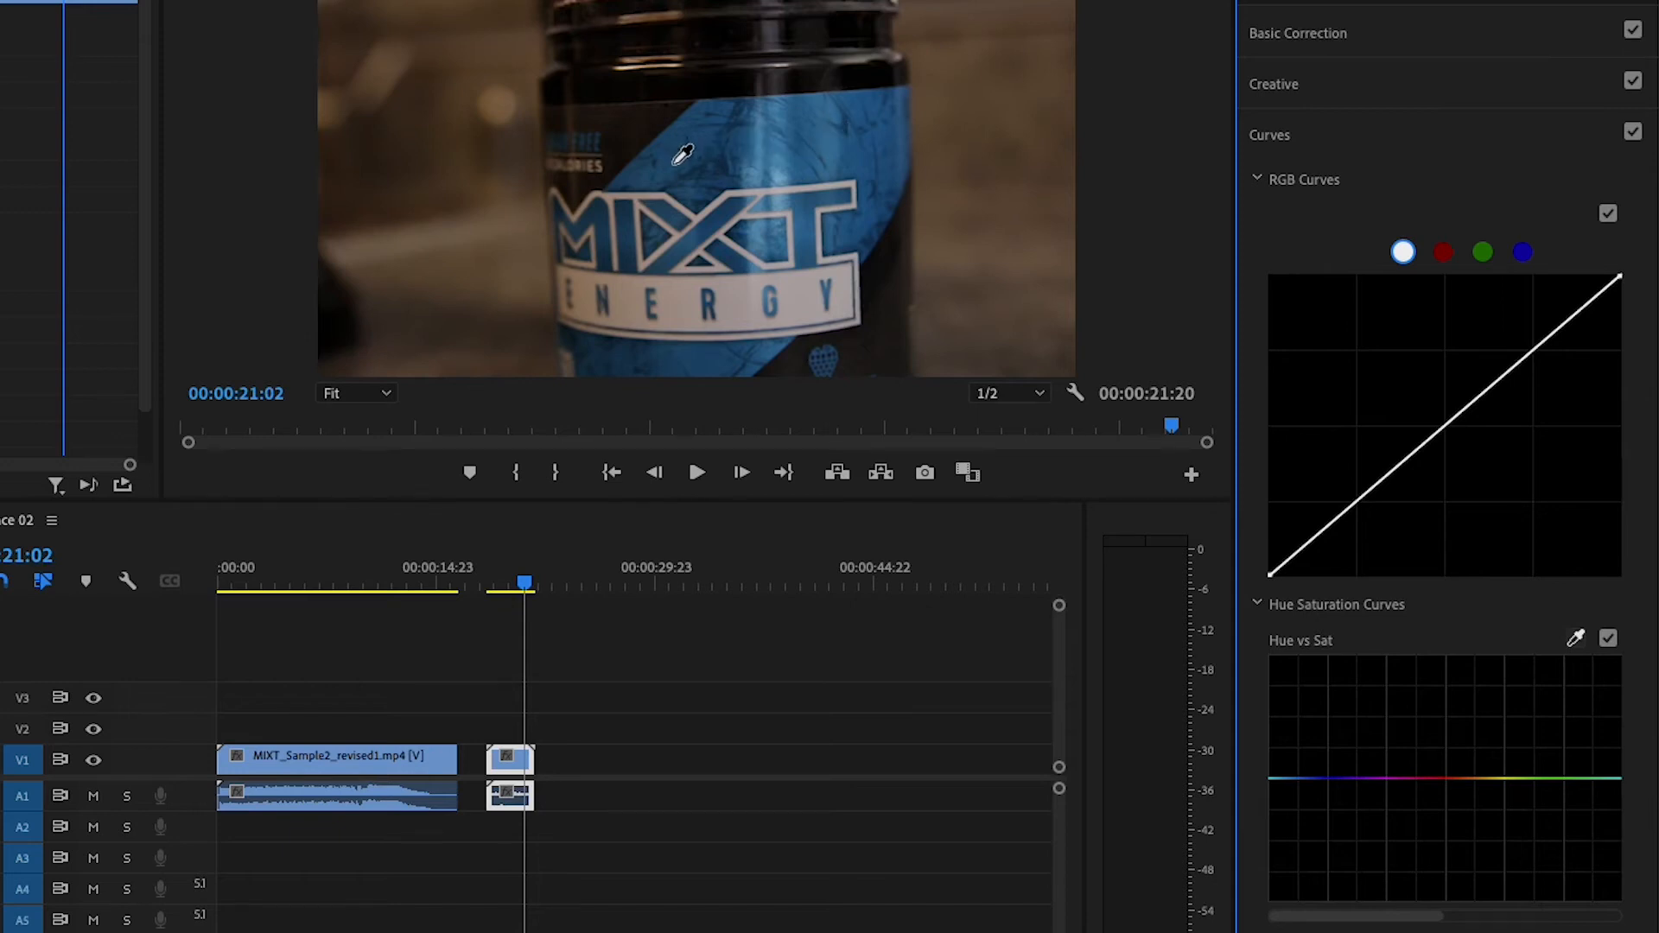
Add Hue vs Sat points bracketing blue and pull the non-blue hues toward zero saturation
click(1297, 778)
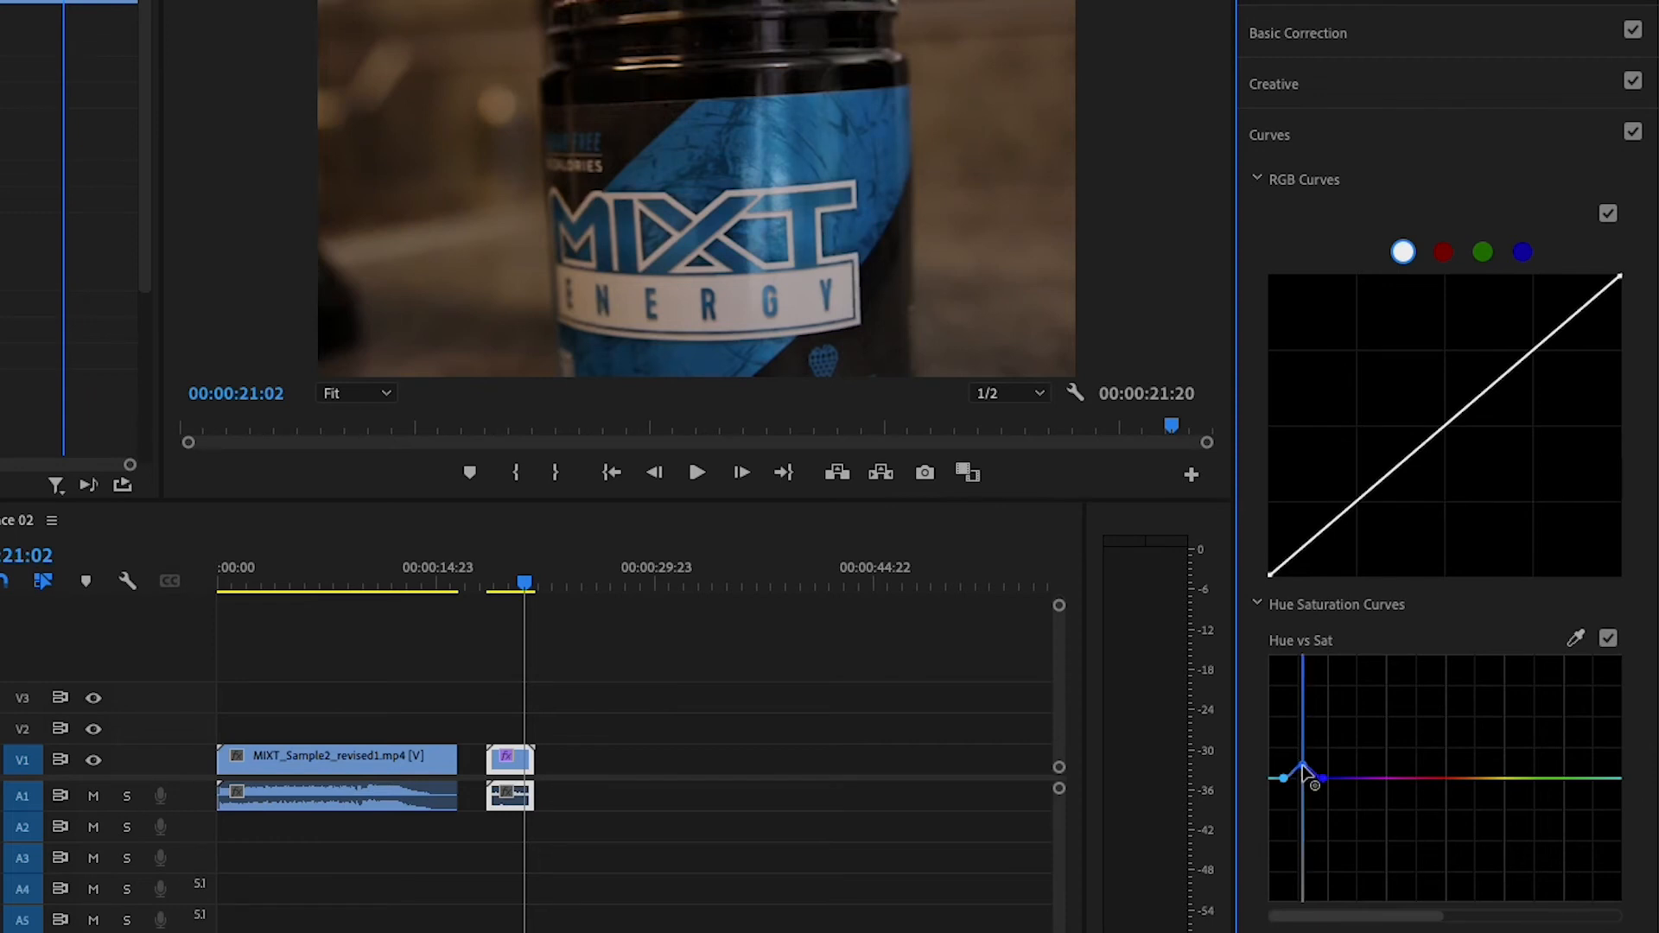
drag(1307, 762, 1300, 772)
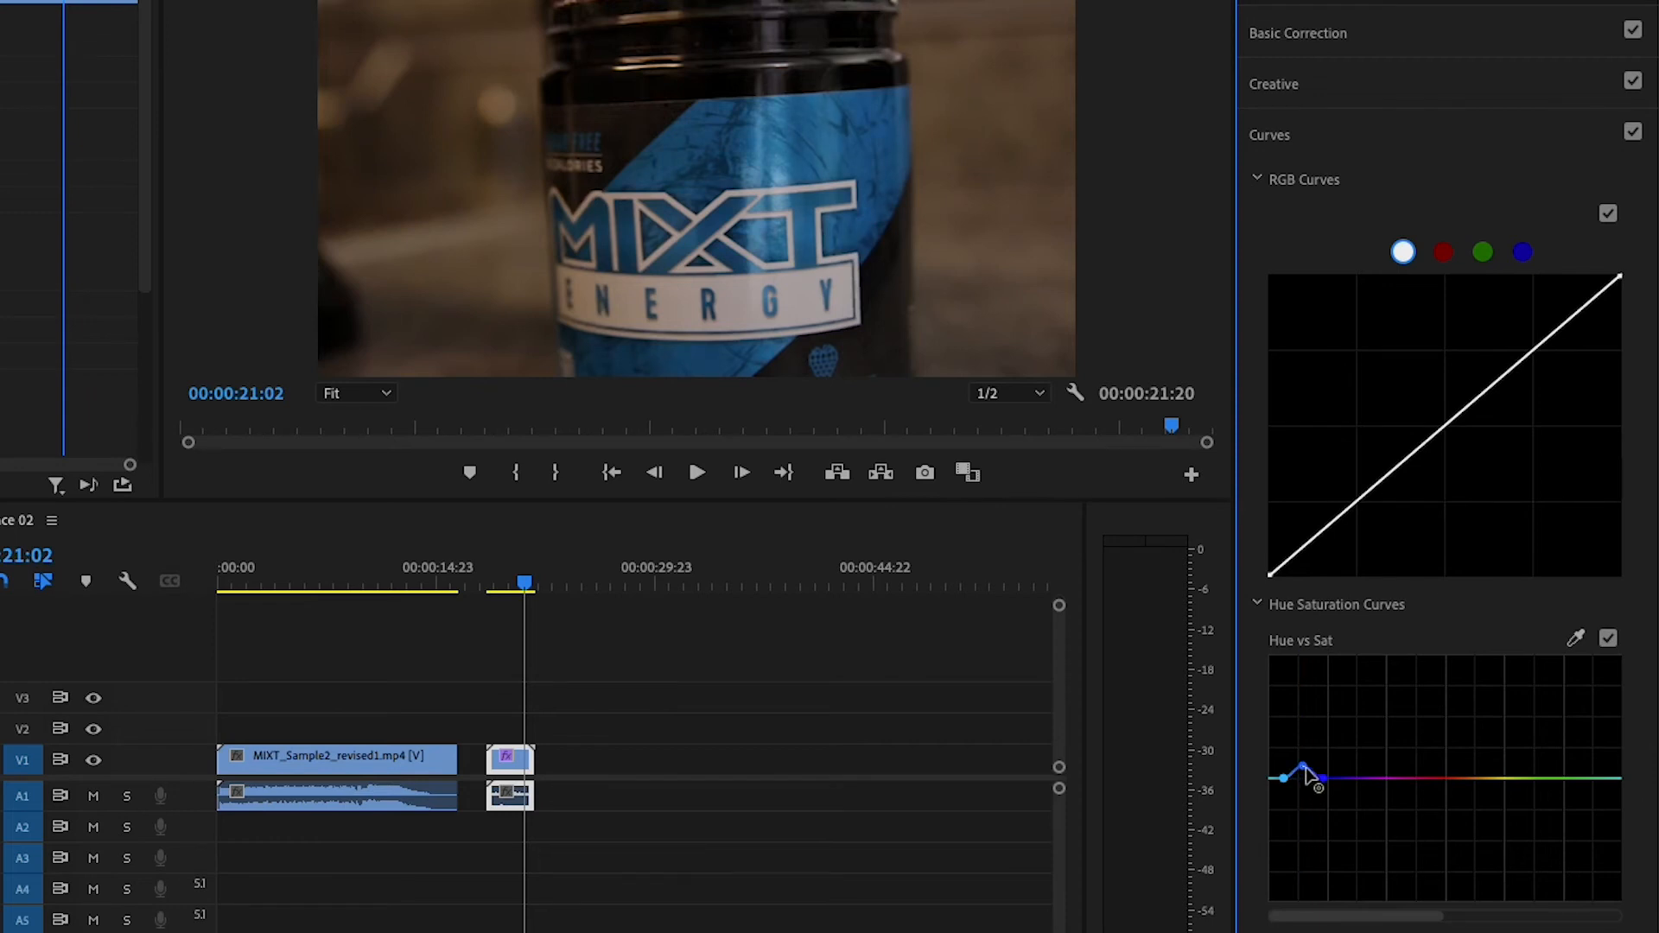
drag(1318, 760, 1301, 778)
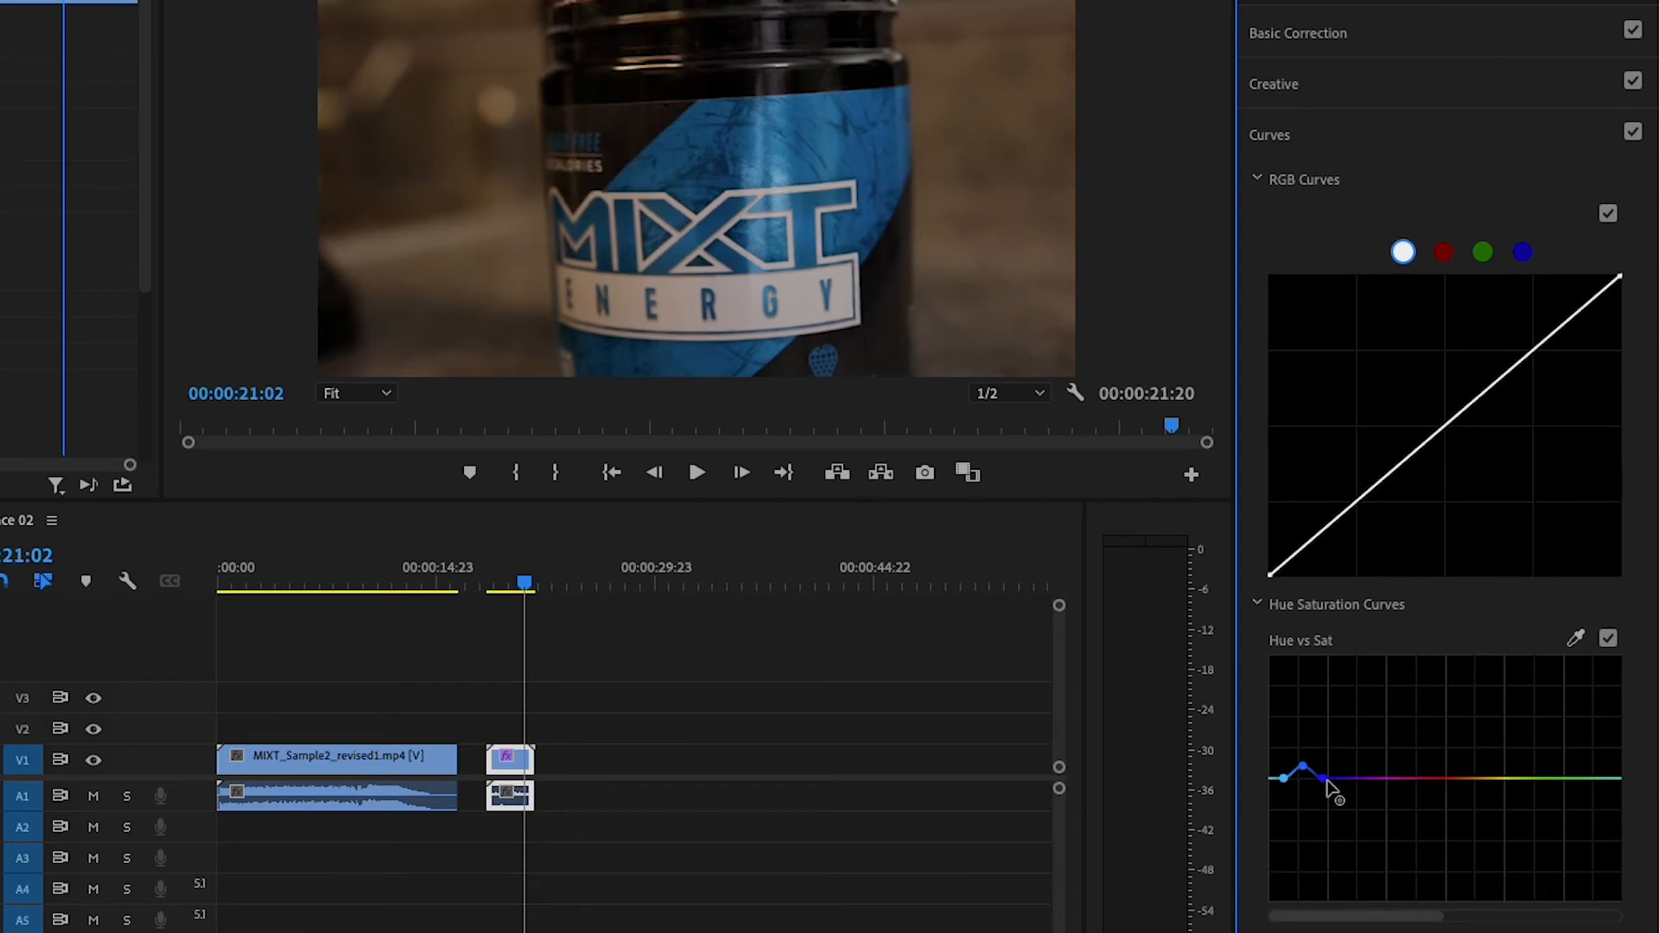
drag(1336, 797, 1345, 840)
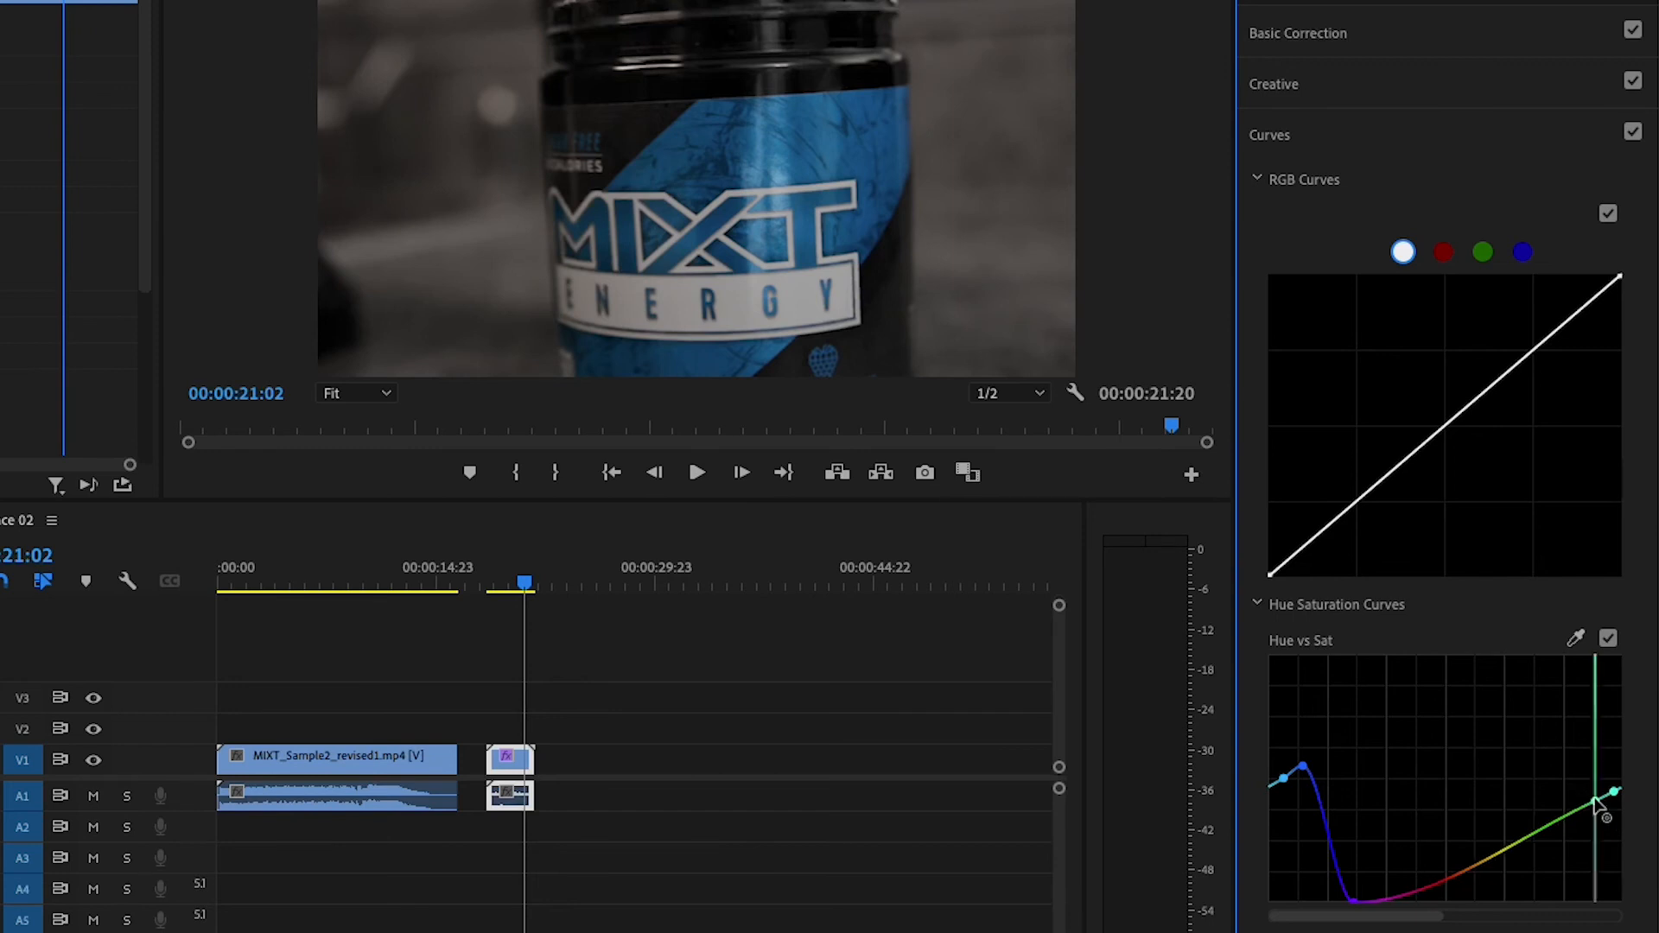
Drop the remaining green and cyan section of the Hue vs Sat curve to zero saturation
drag(1609, 794, 1610, 916)
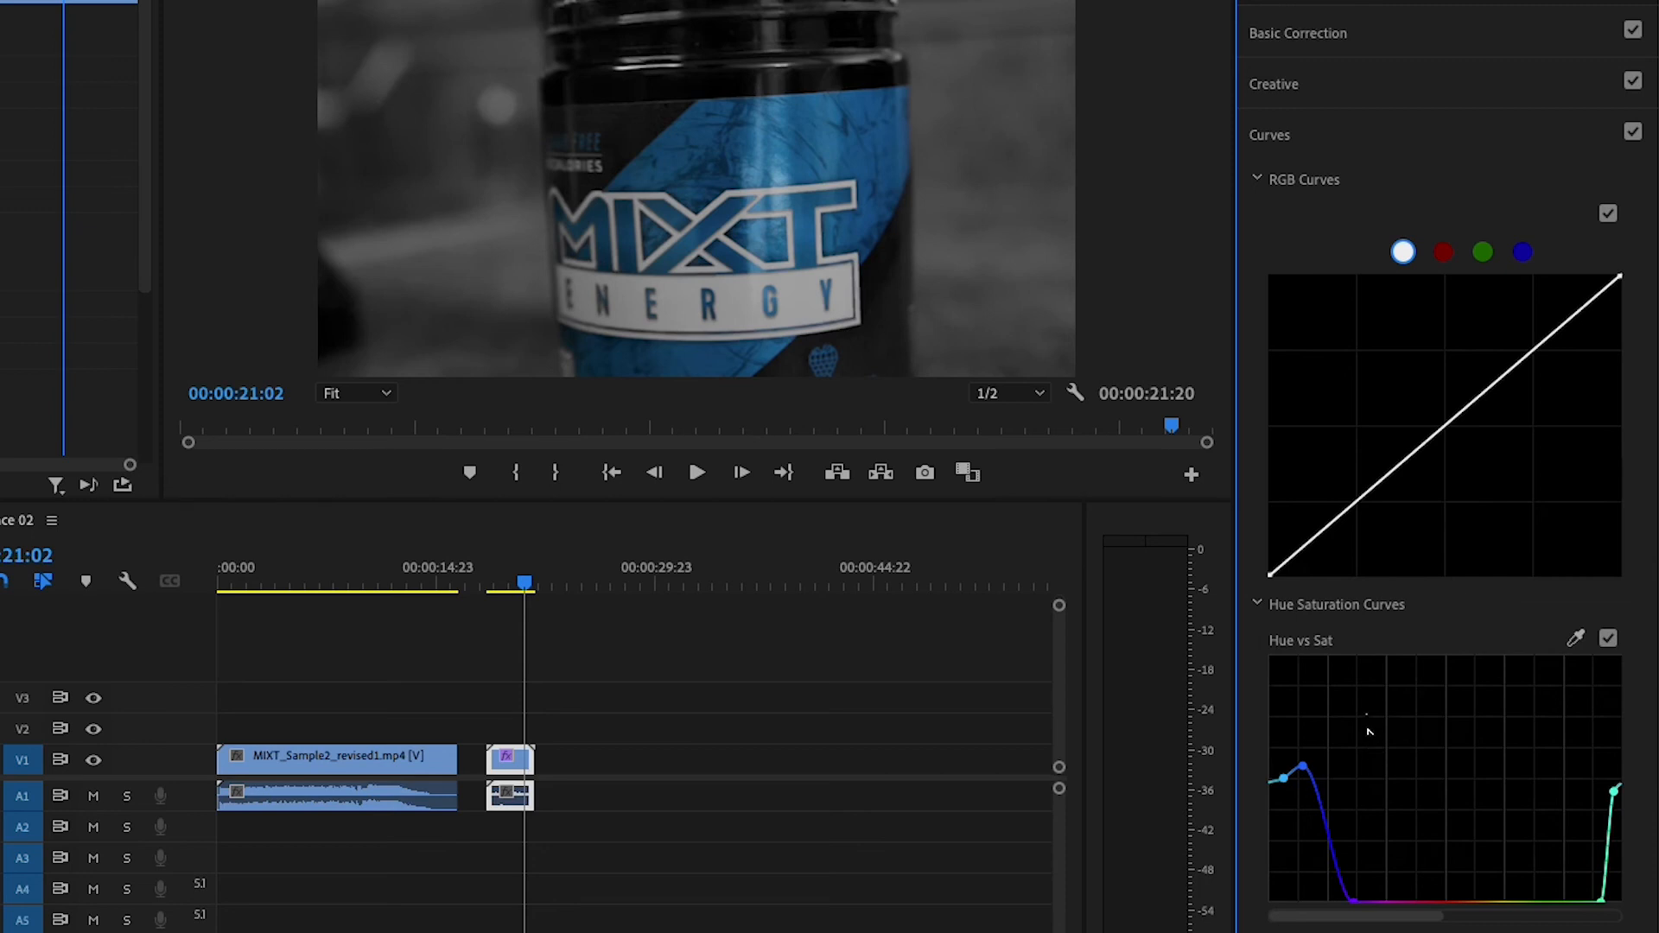
mouse_move(1360, 726)
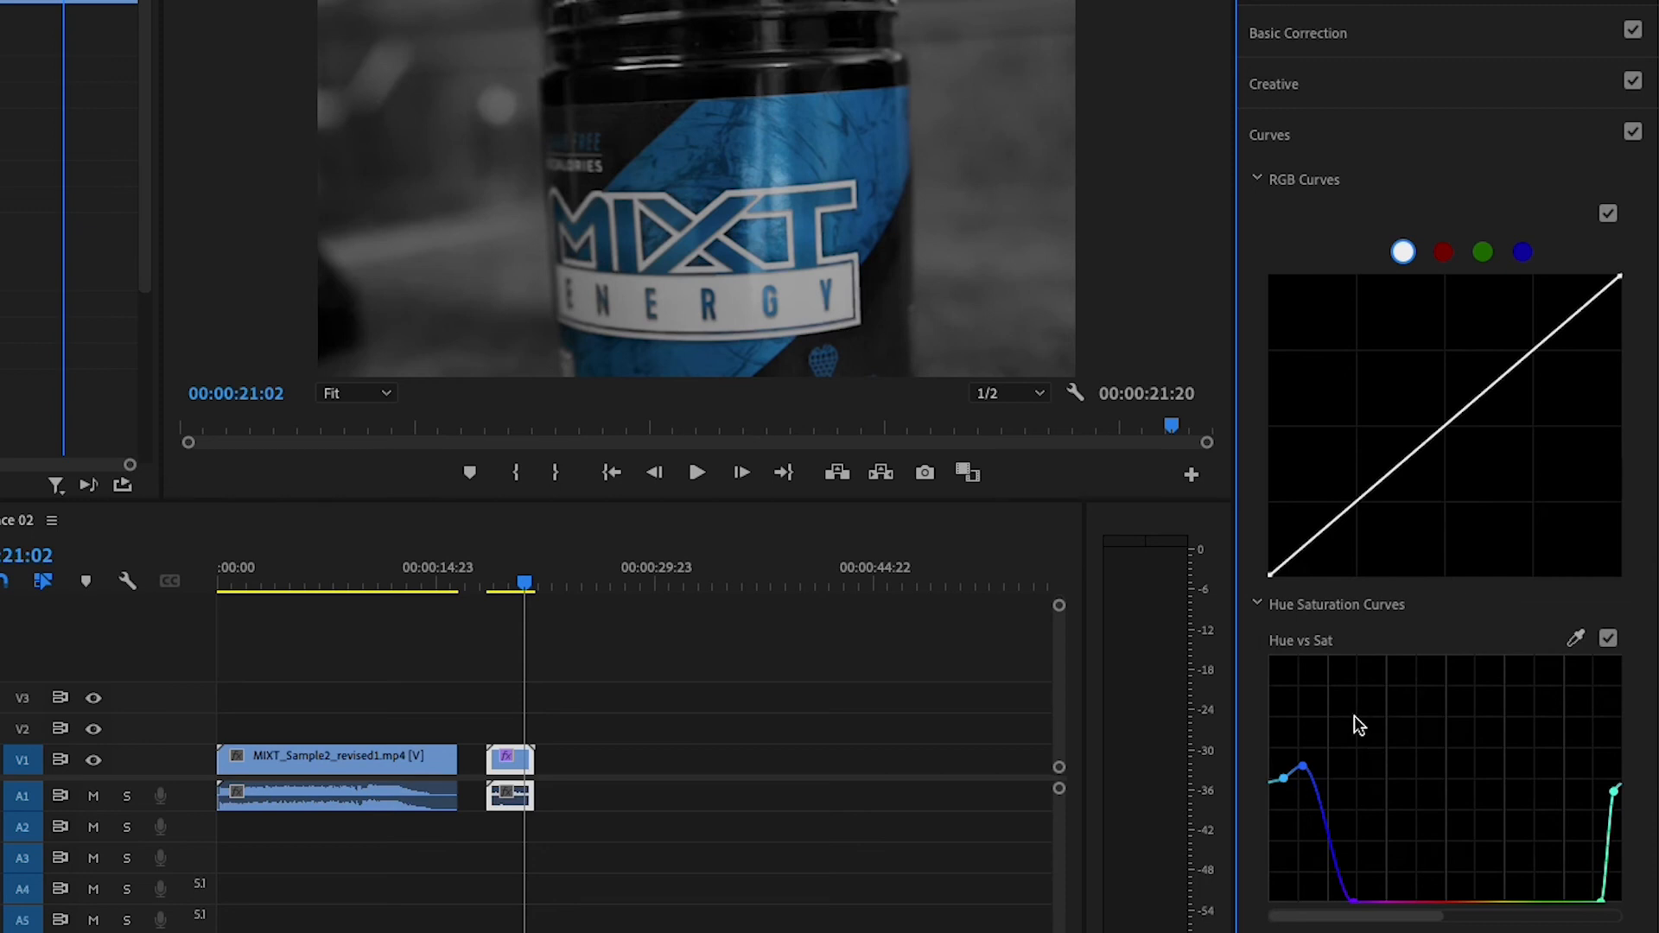
mouse_move(1355, 728)
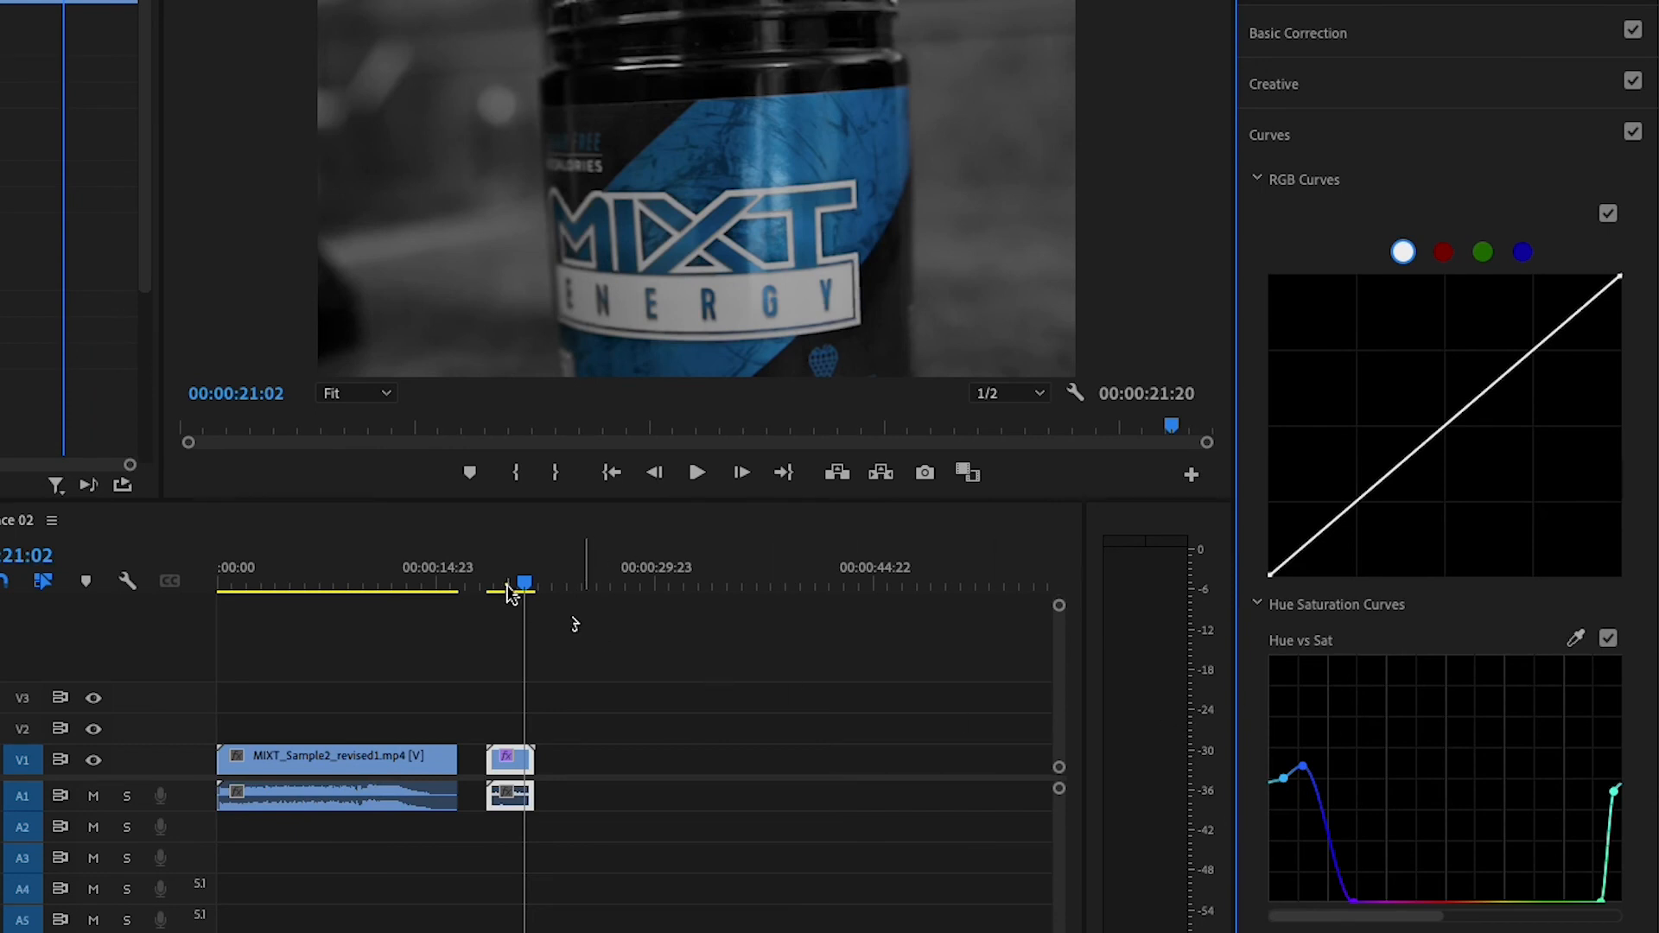
click(699, 472)
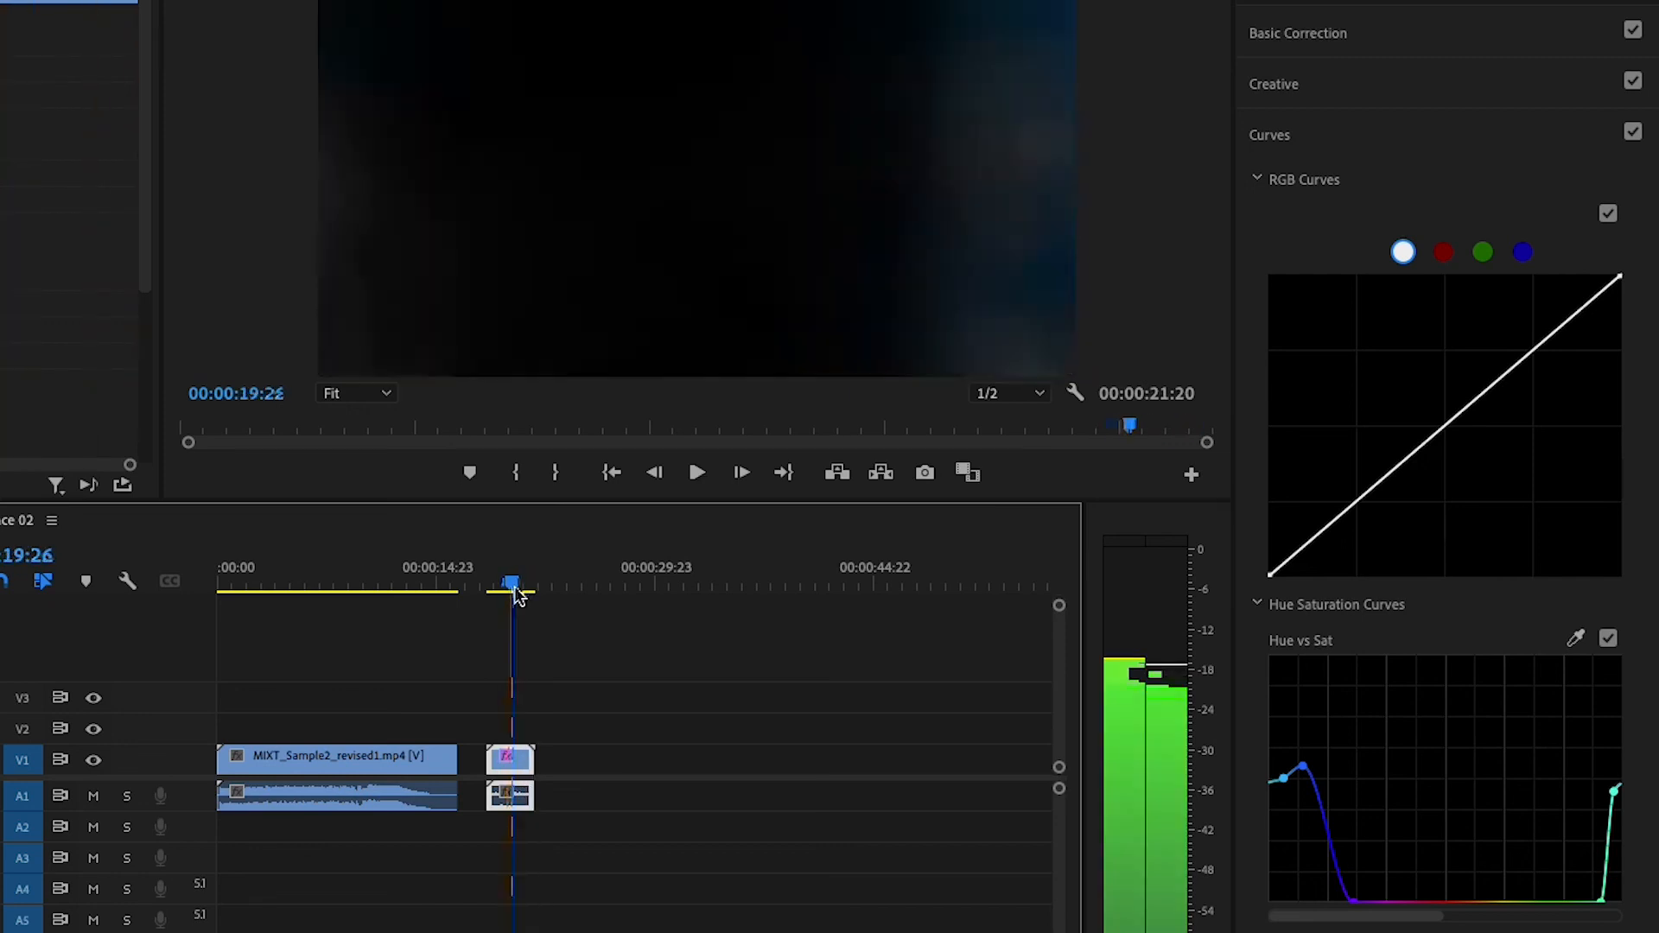
drag(512, 583, 528, 583)
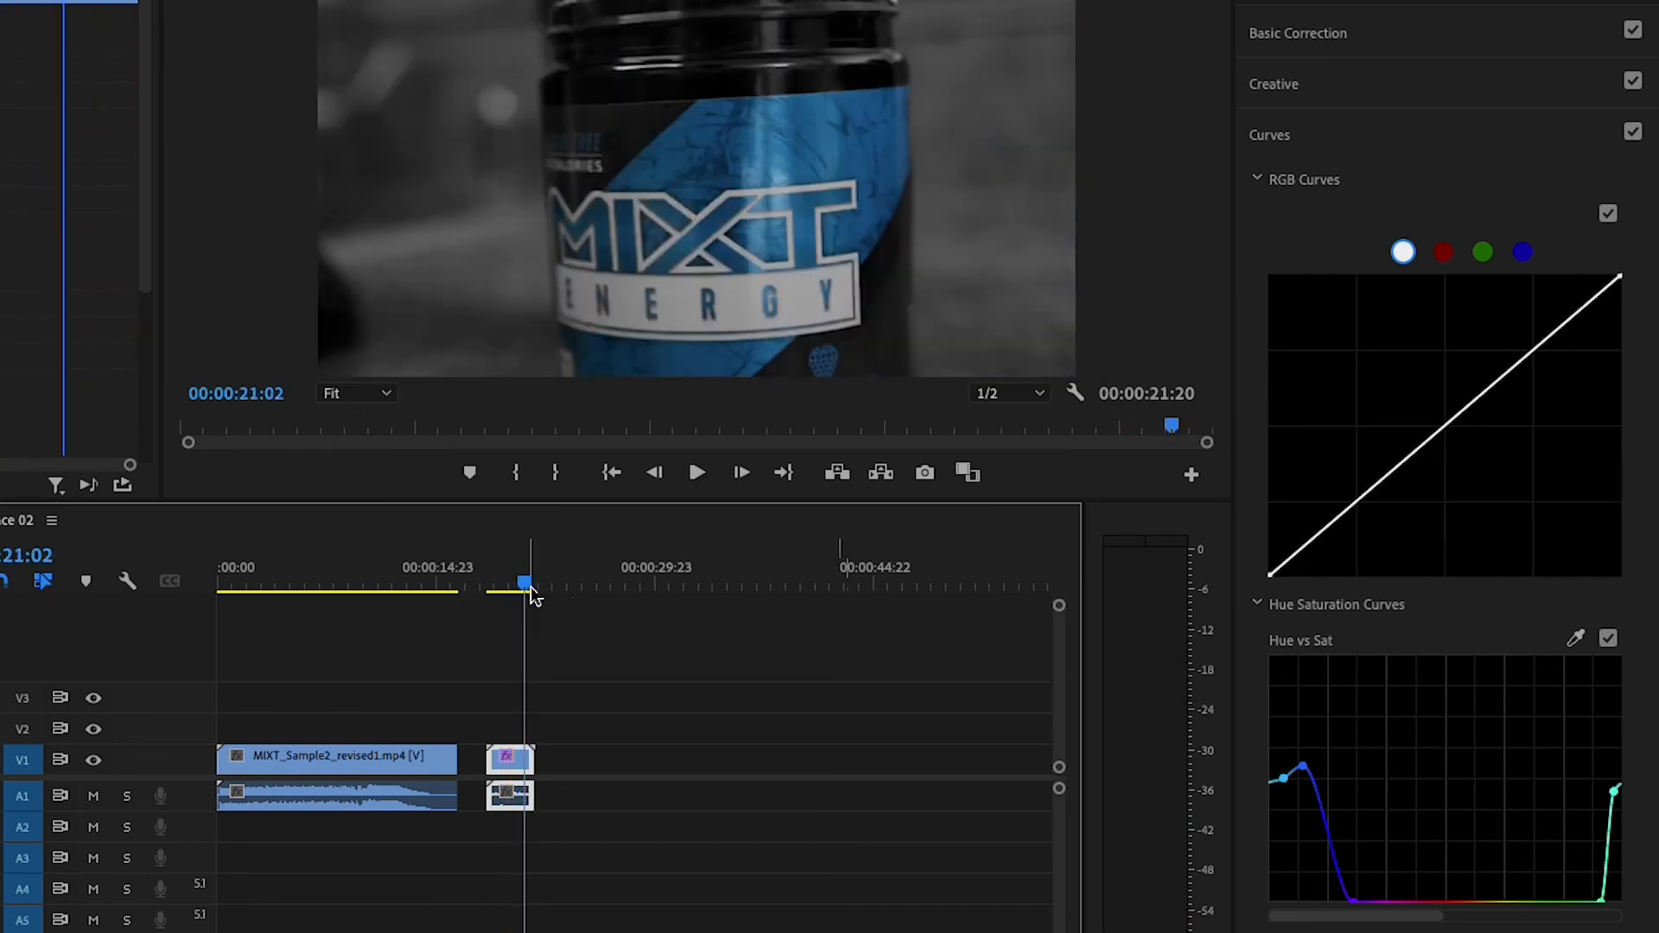